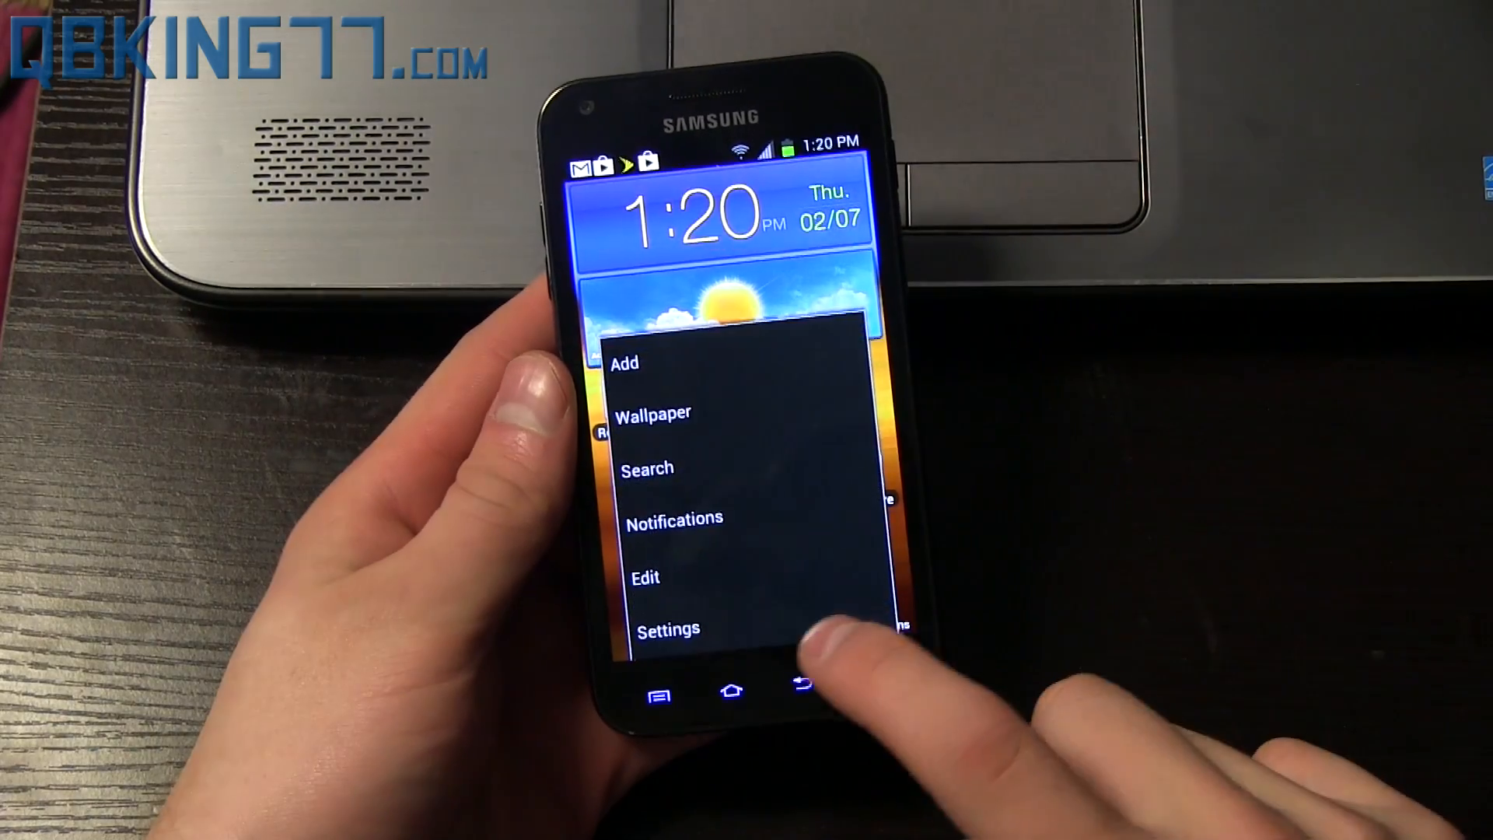
# Show About phone with model SPH-D710 and build IMM76I.FL24.
pyautogui.click(669, 629)
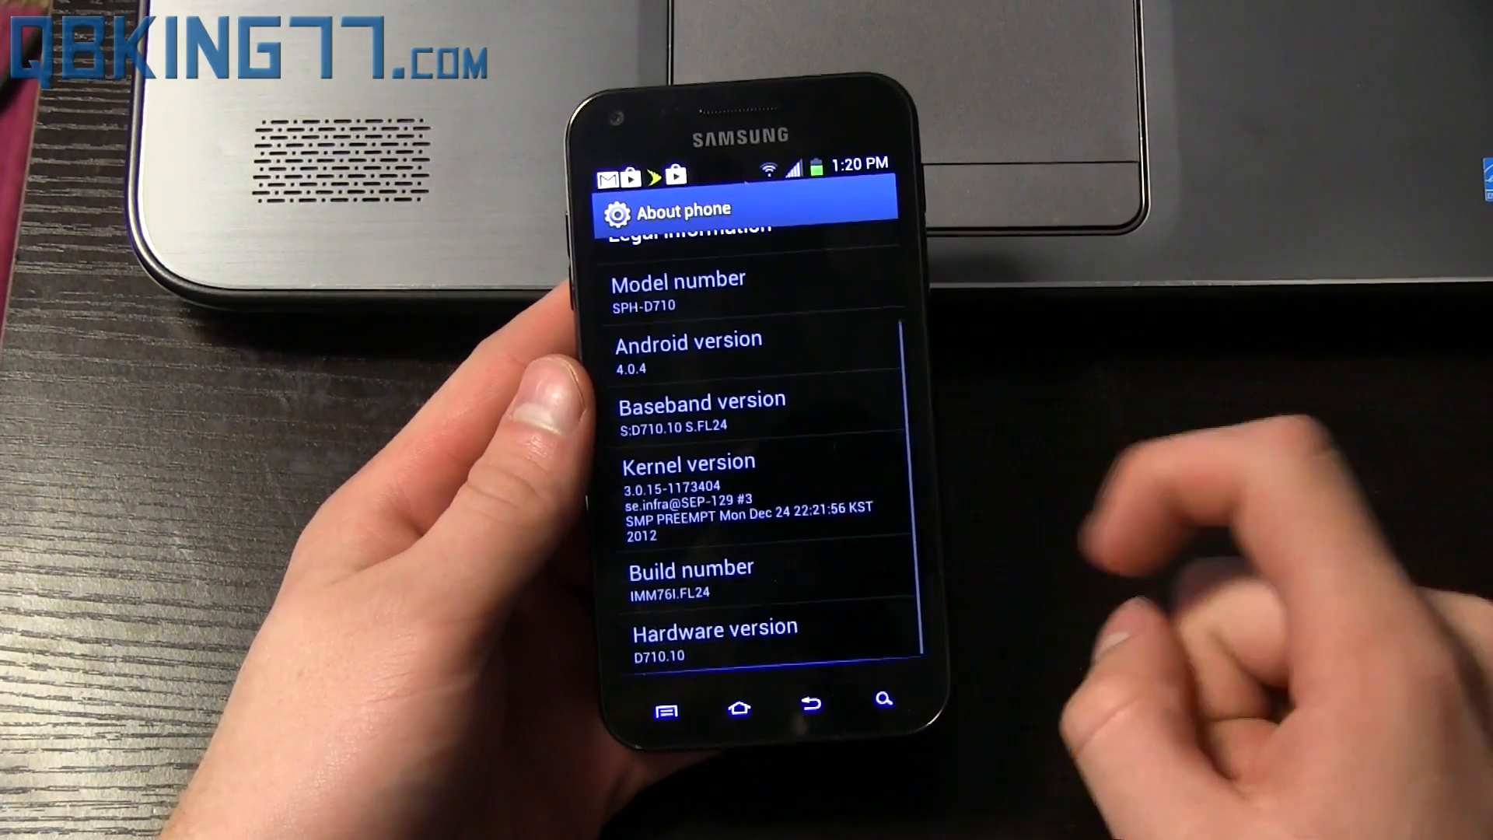
pyautogui.click(754, 579)
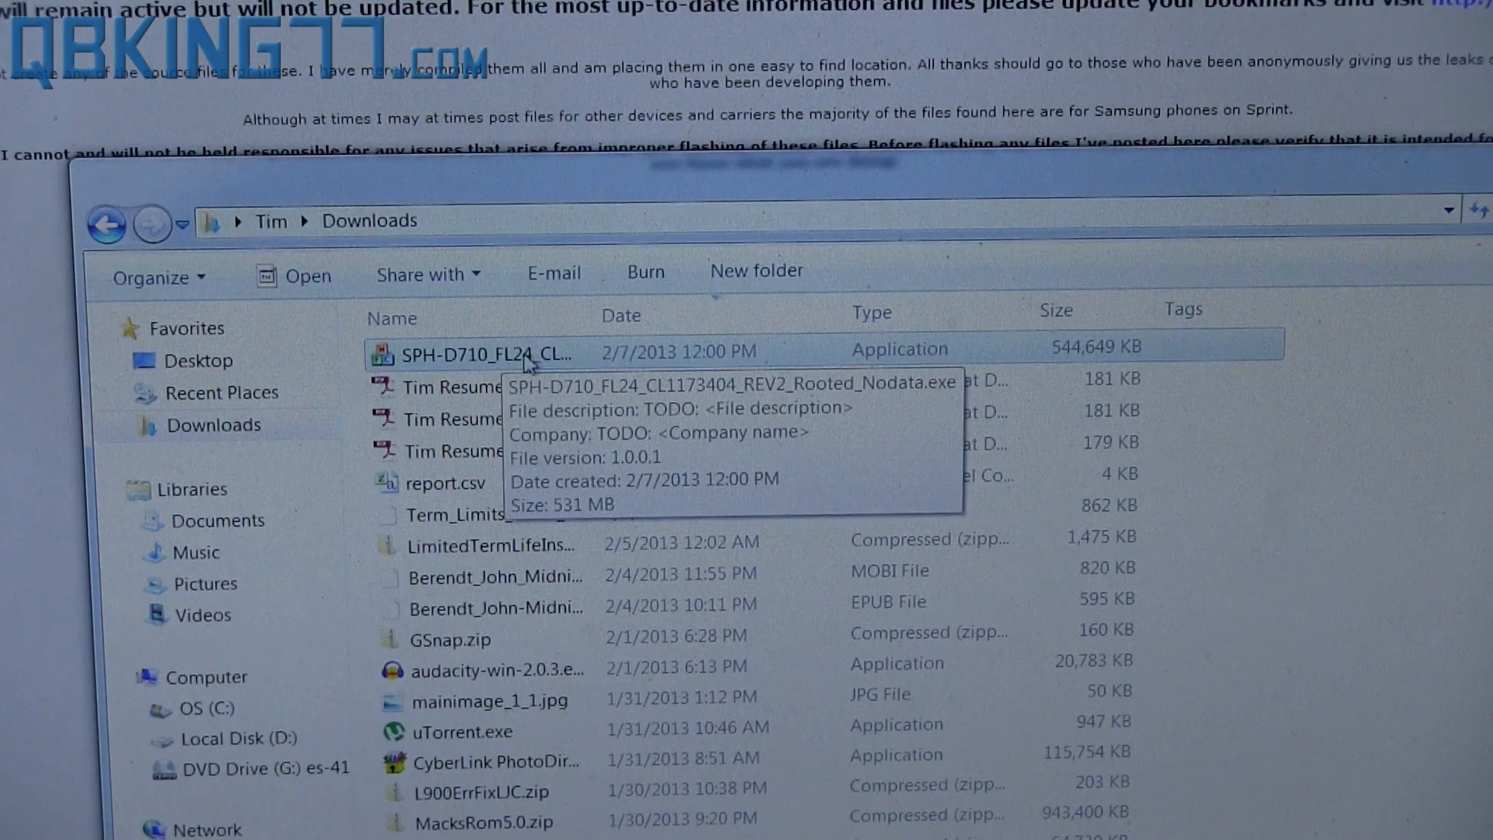
# Run SPH-D710_FL24_CL1173404_REV2_Rooted_Nodata.exe as administrator from Downloads.
pyautogui.doubleClick(450, 351)
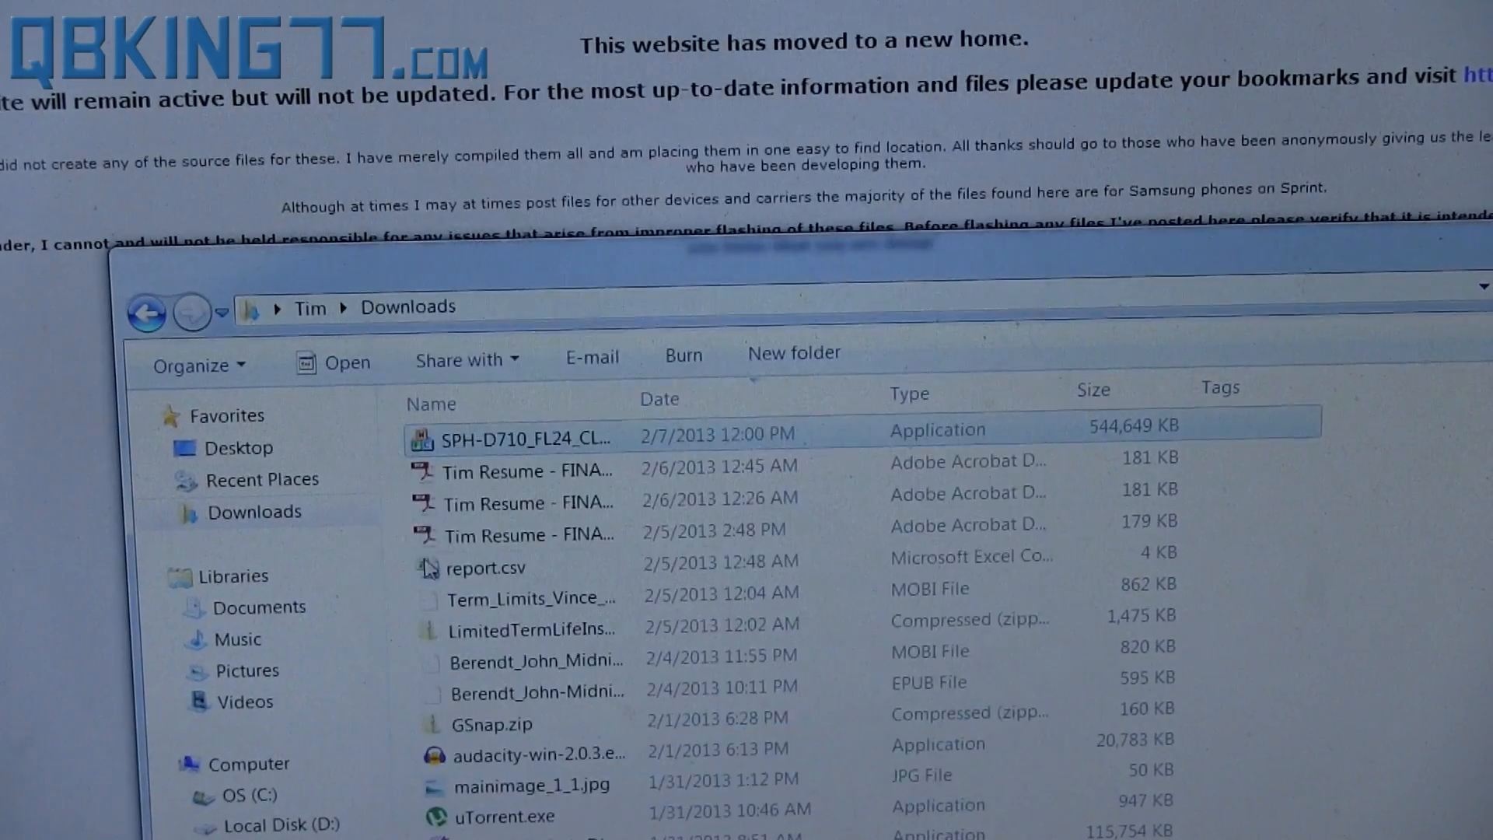
pyautogui.rightClick(503, 445)
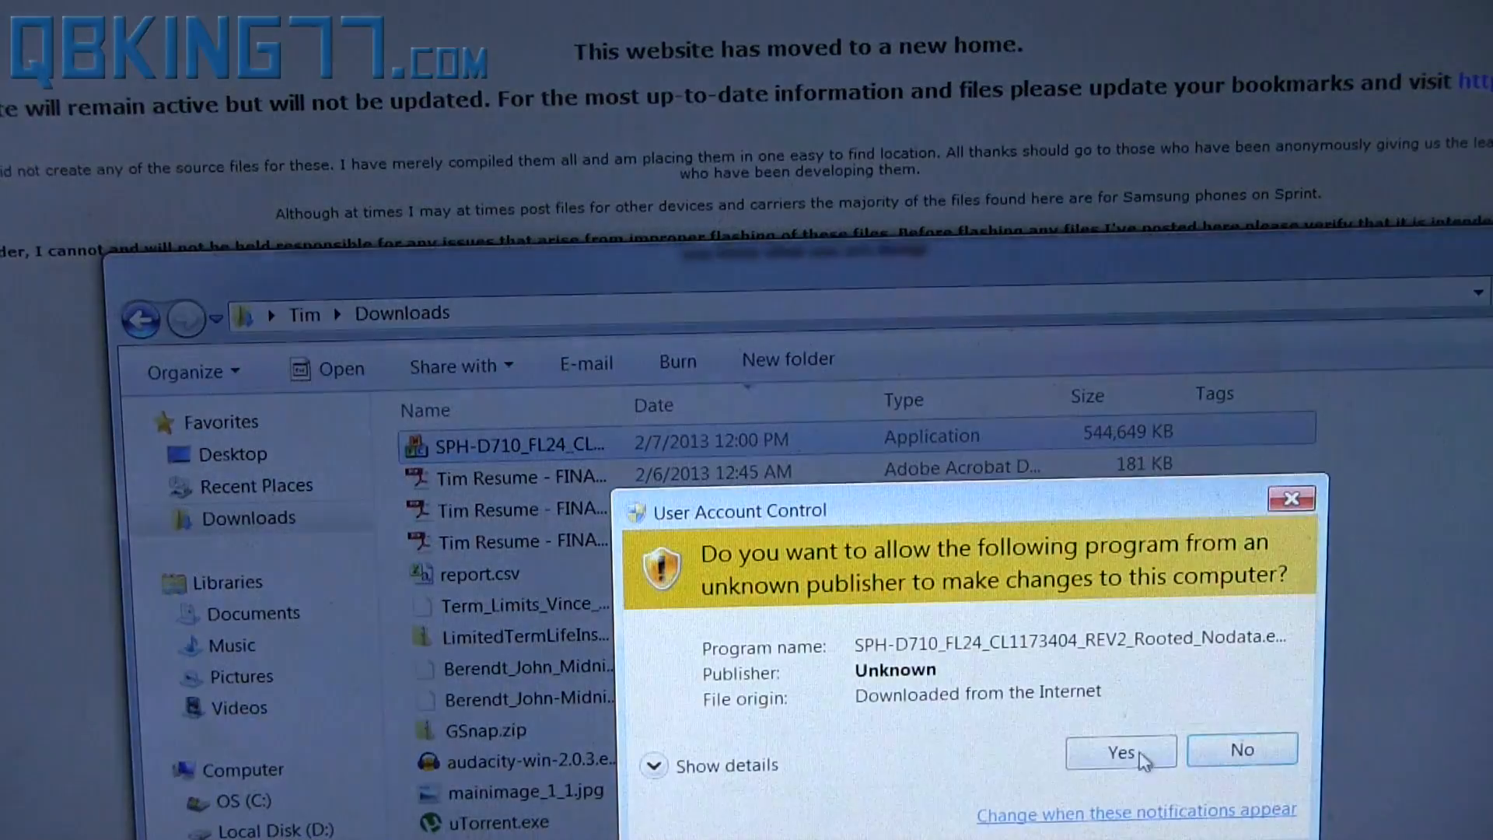
pyautogui.click(1120, 750)
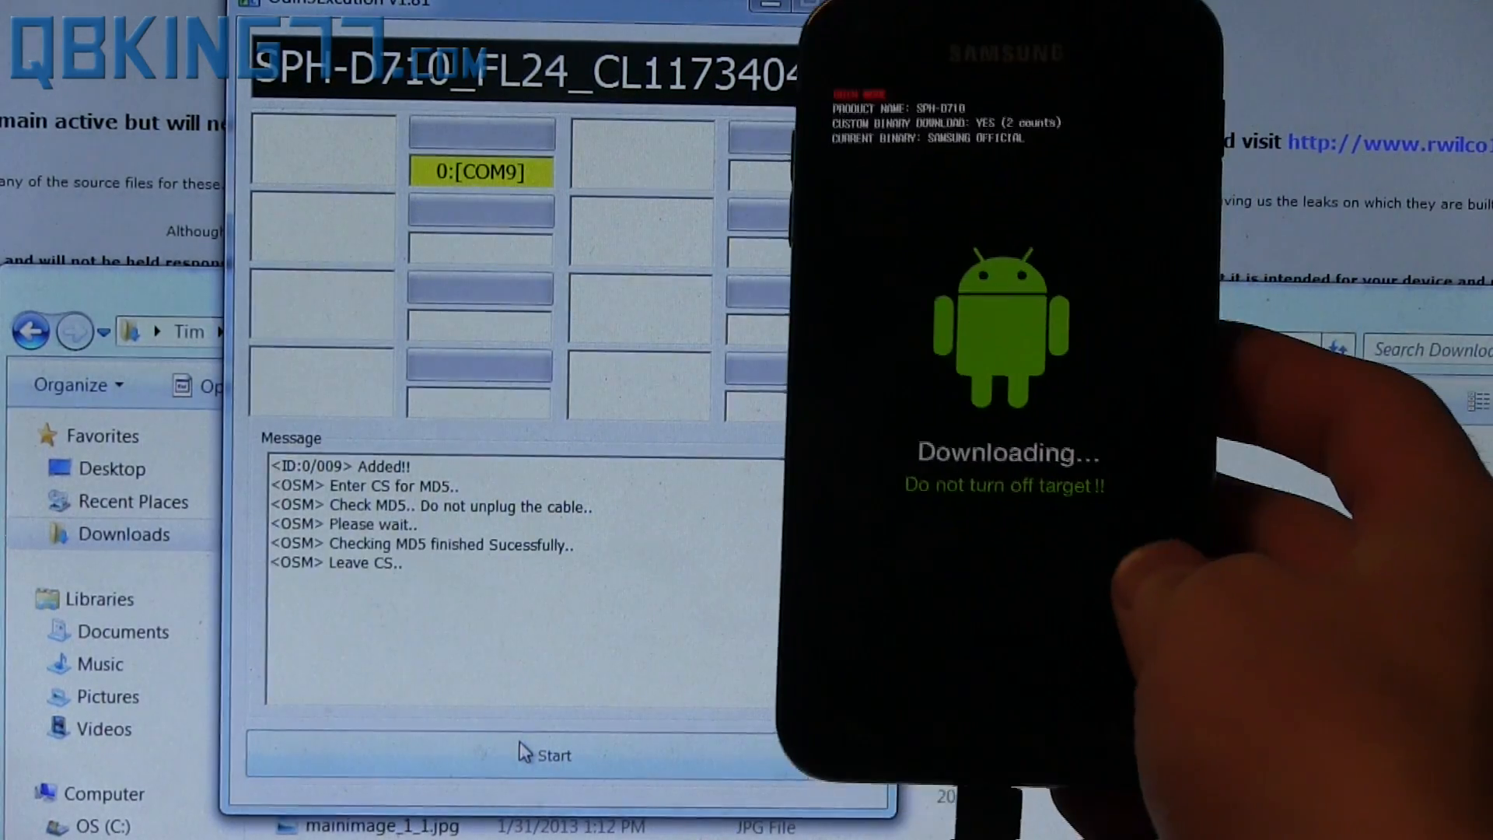
# Start the Odin flash of the rooted FL24 no-data package.
pyautogui.click(550, 753)
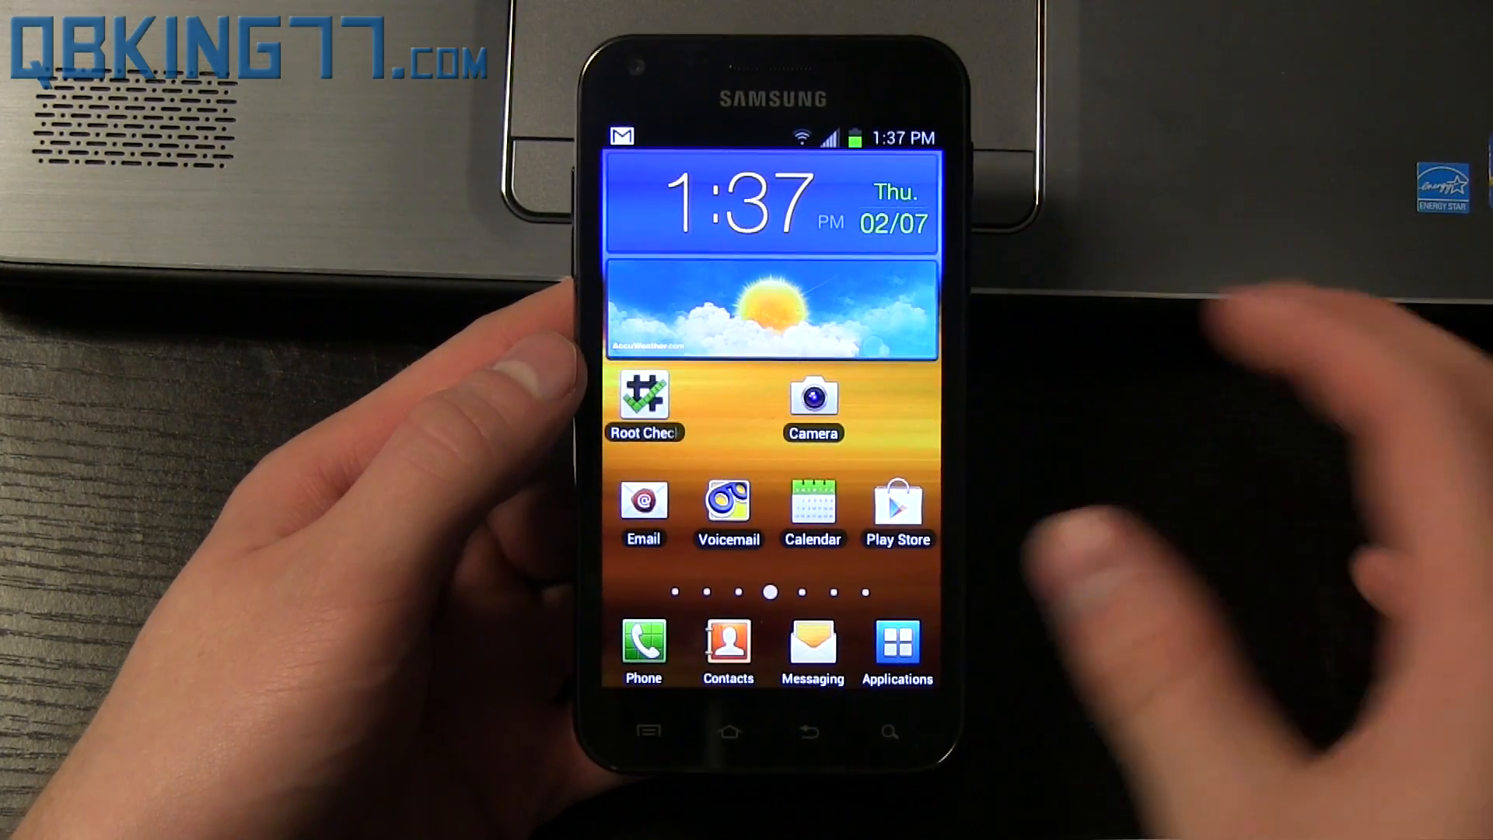
# Verify root access in Root Checker, triggering the Superuser request.
pyautogui.click(644, 395)
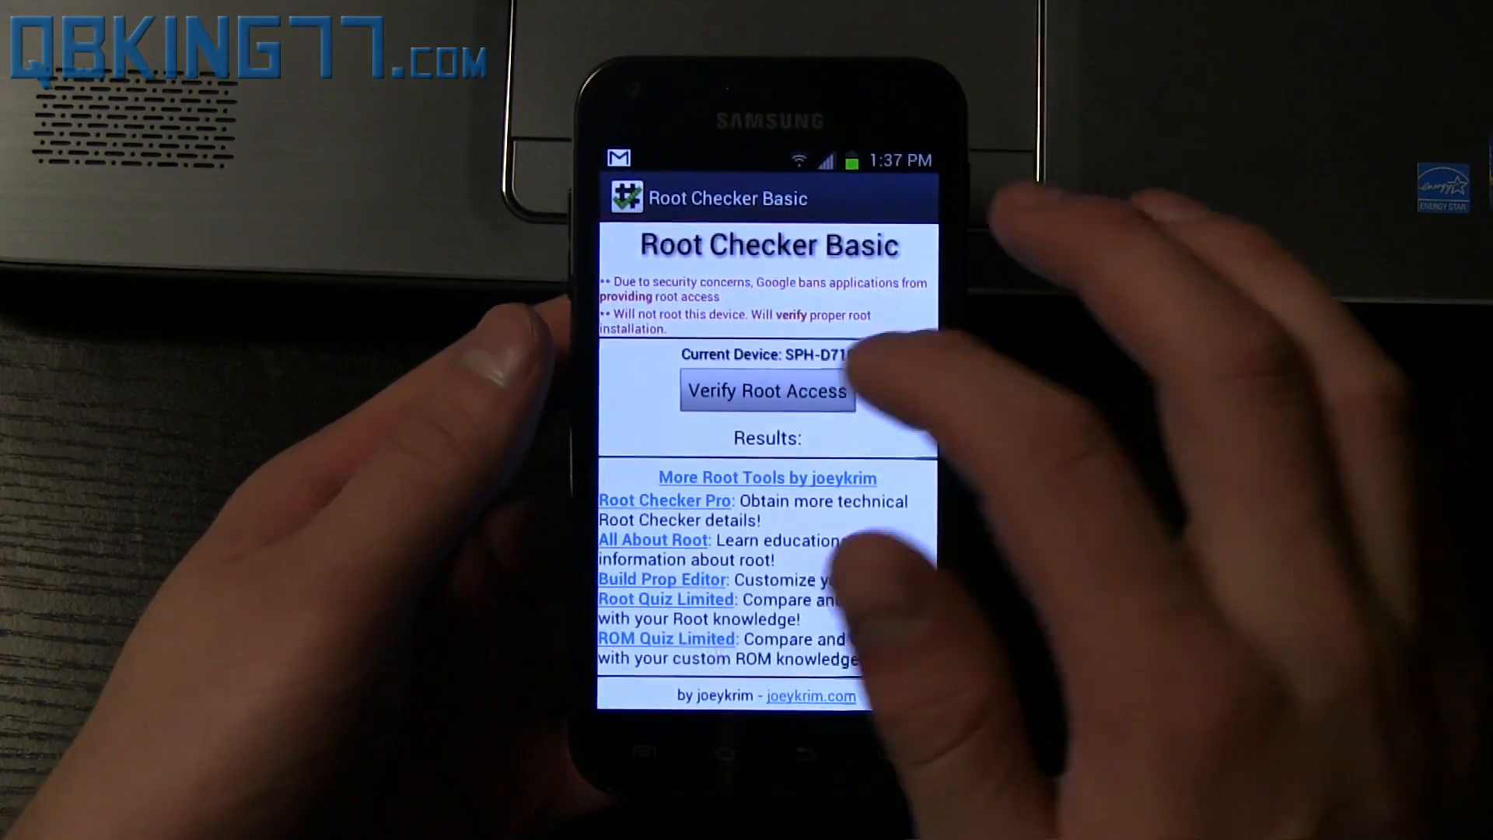
pyautogui.click(769, 392)
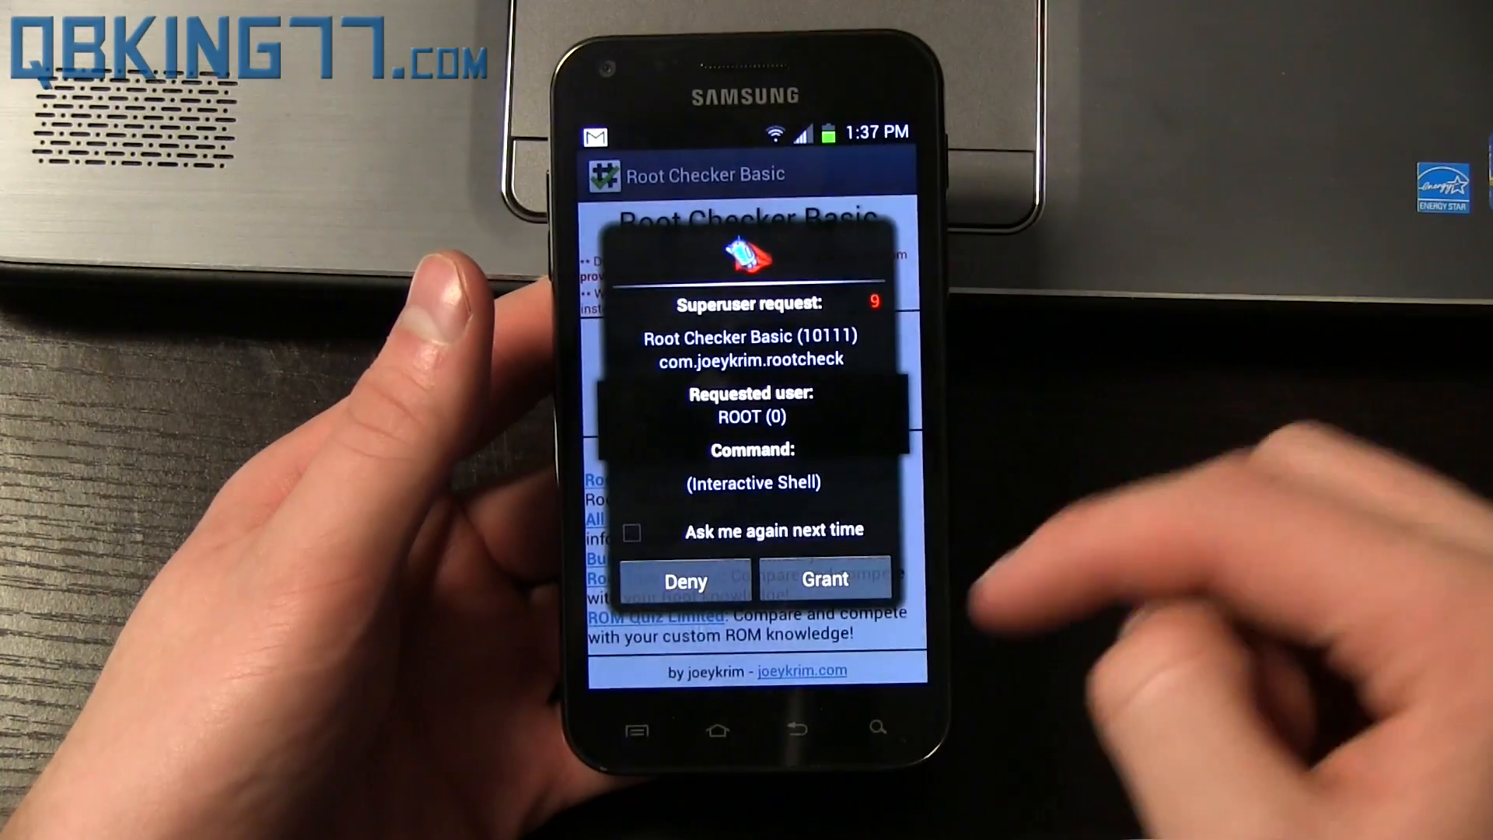